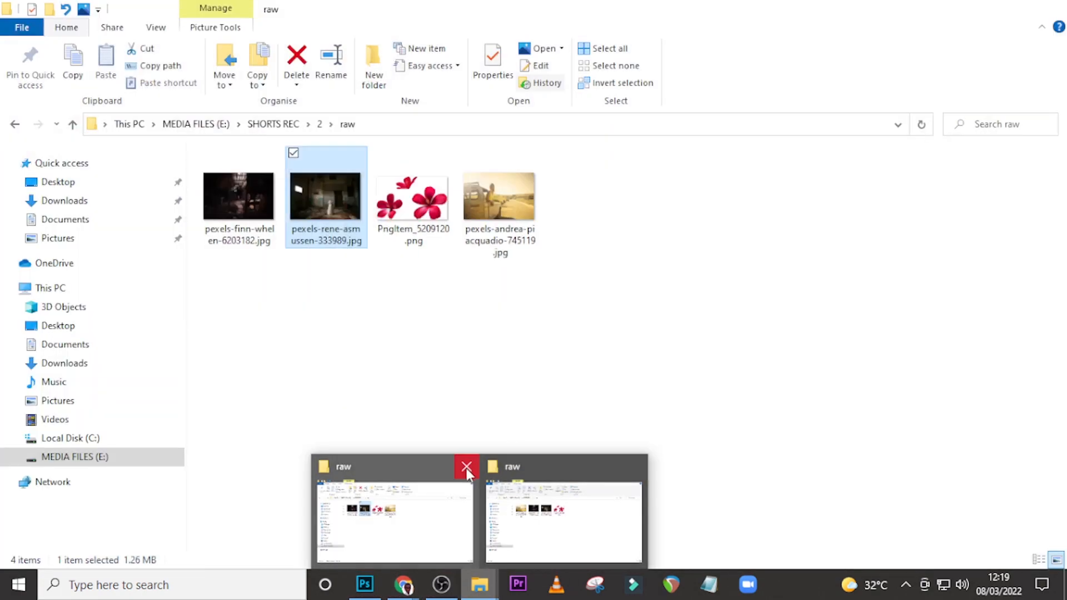
# Close the duplicate raw folder window and select the pexels-andrea sunny road JPG
pyautogui.click(466, 467)
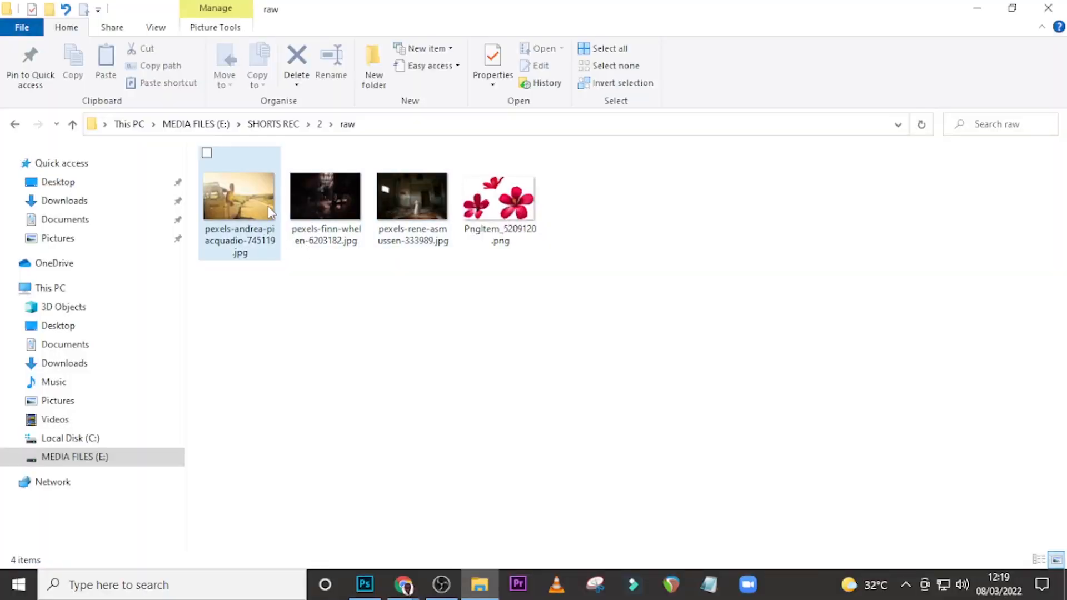
pyautogui.click(325, 197)
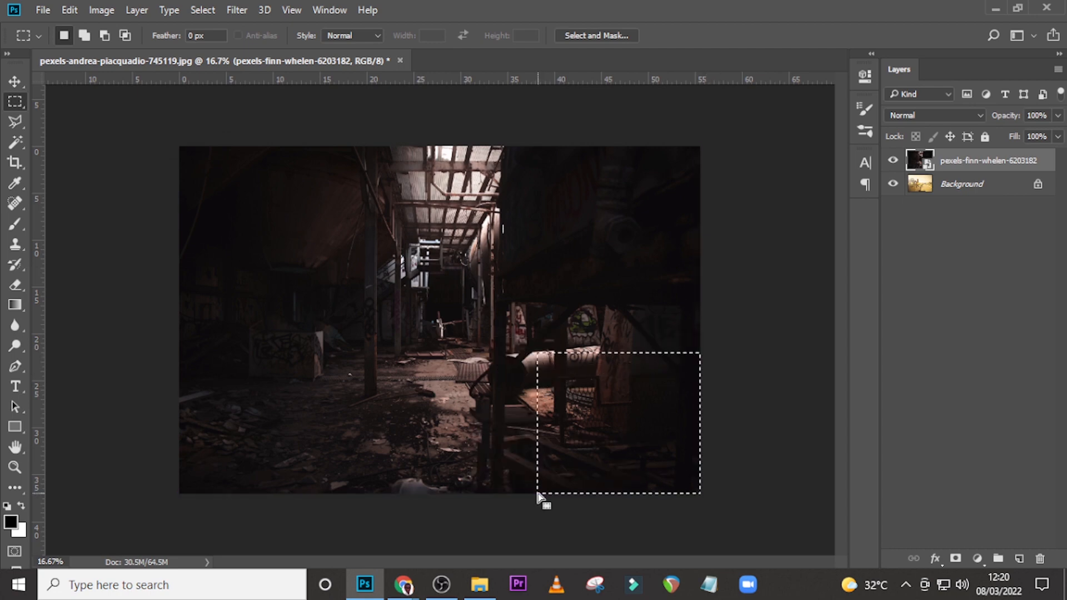
pyautogui.moveTo(72, 144)
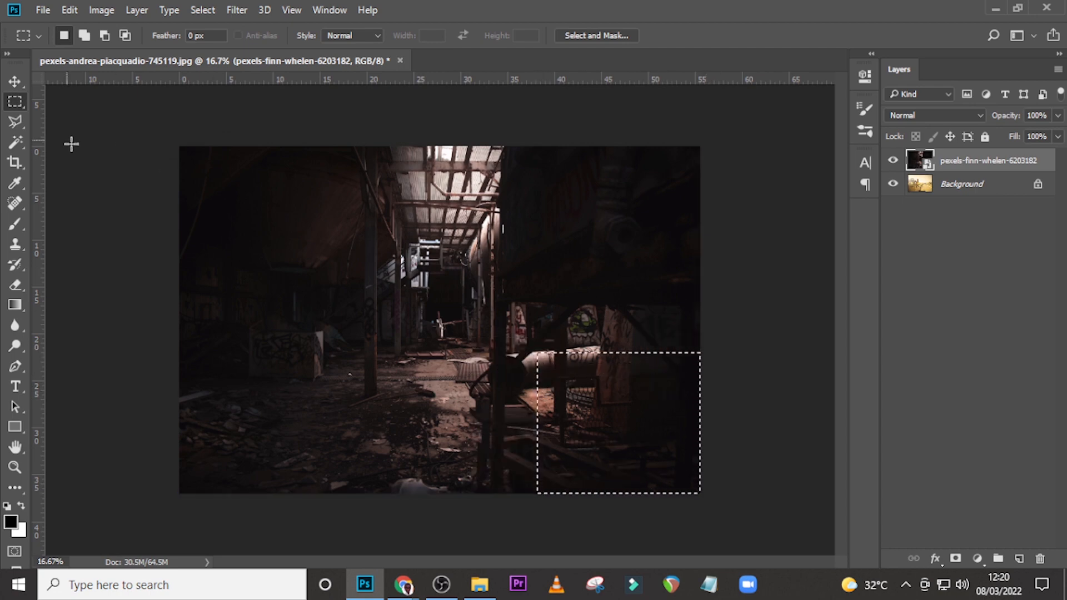
# Switch to the Gradient Tool and check the black-to-white stops in the Gradient Editor
pyautogui.click(15, 304)
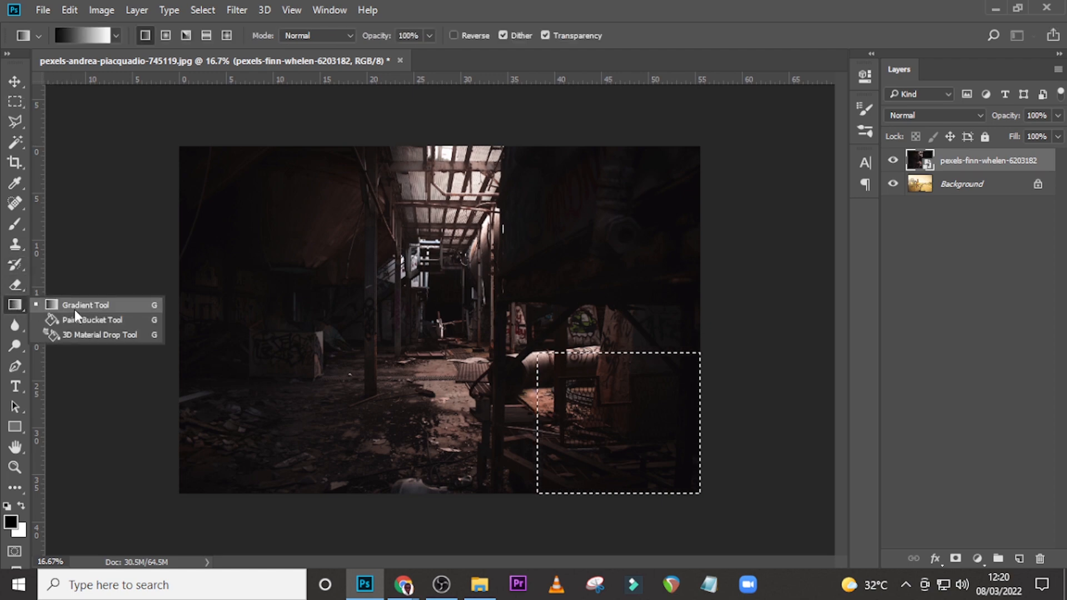
pyautogui.click(84, 305)
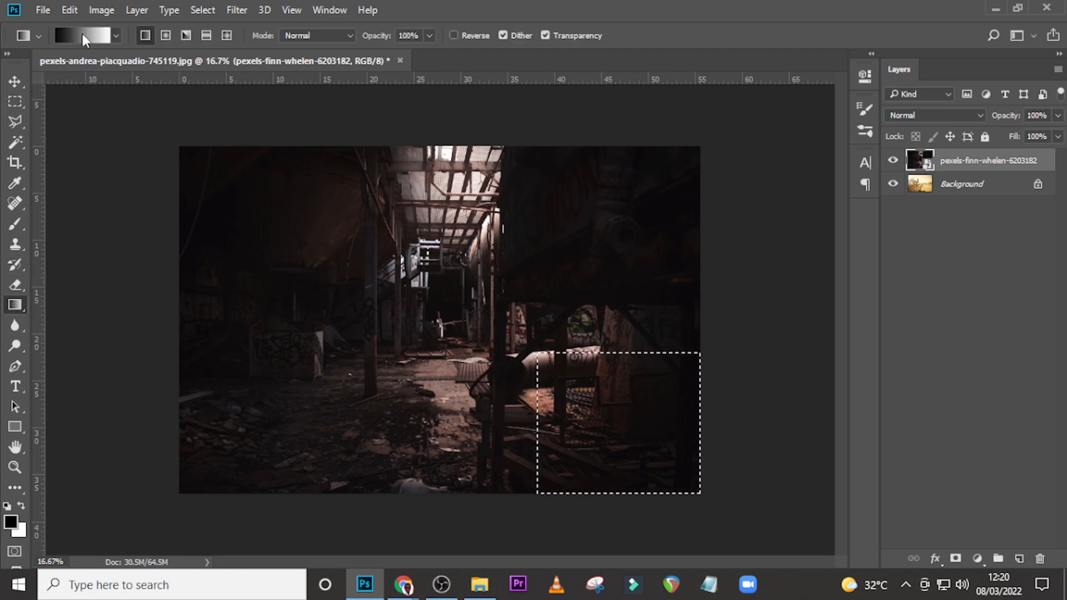
pyautogui.click(78, 35)
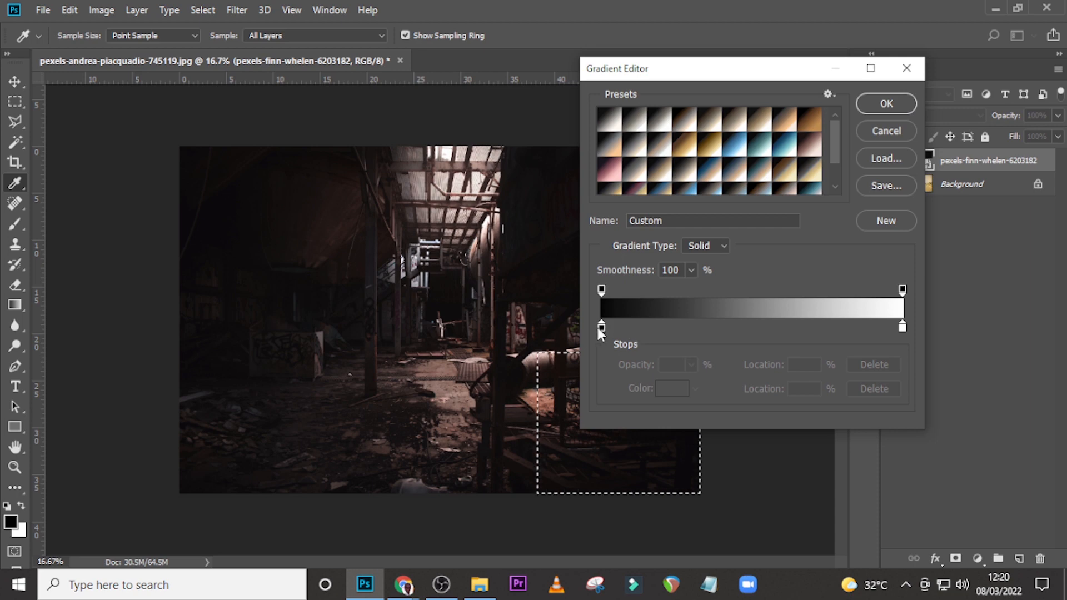
pyautogui.click(886, 103)
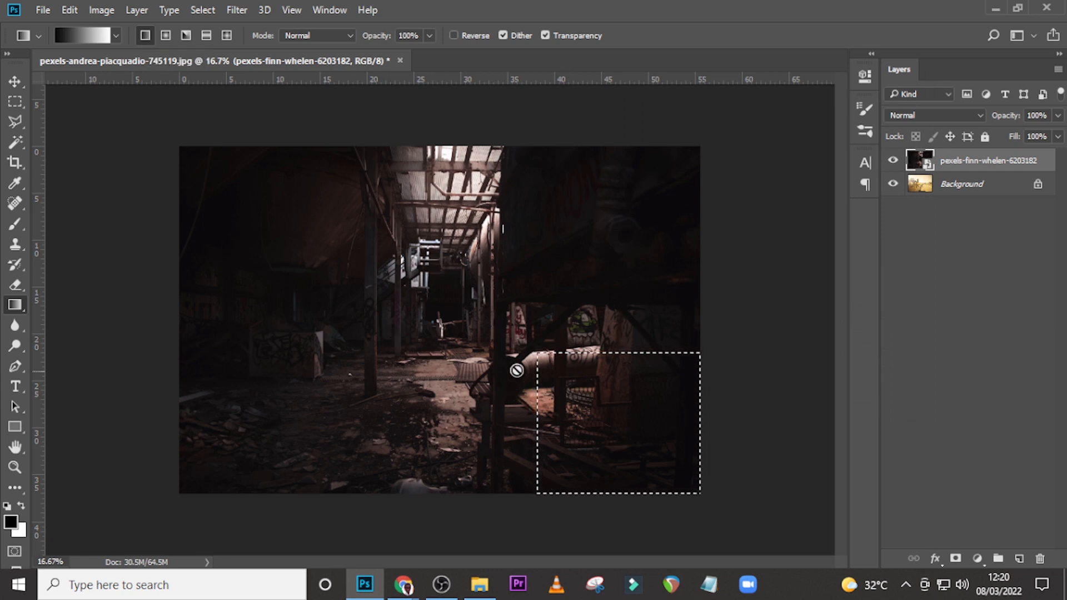
# Bring up the free transform context menu on the factory layer
pyautogui.rightClick(980, 160)
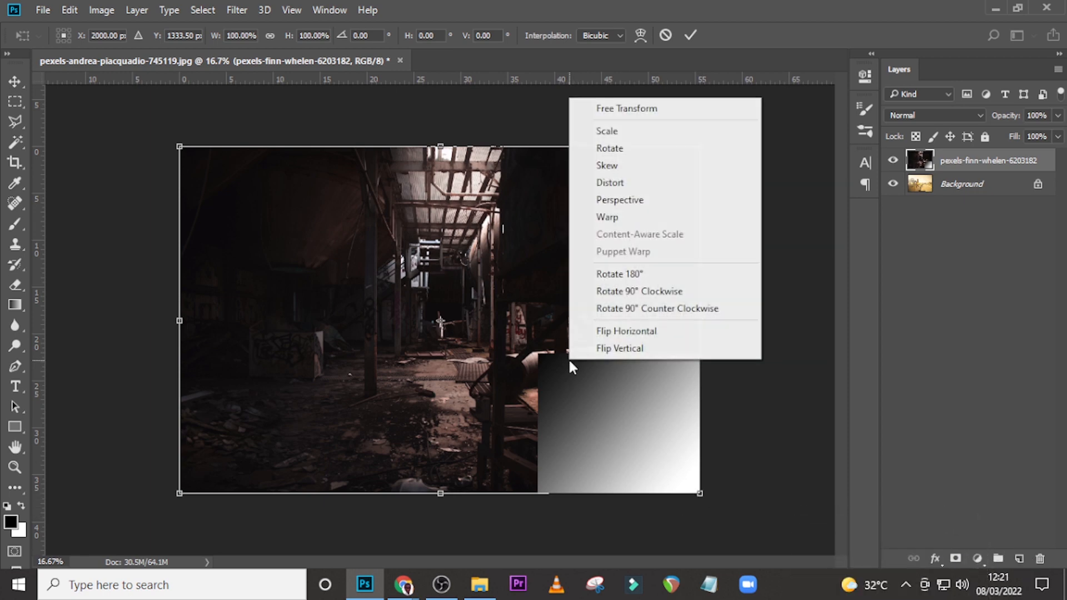
# Warp the factory layer's bottom-right corner up and inward into a curling page fold
pyautogui.click(607, 218)
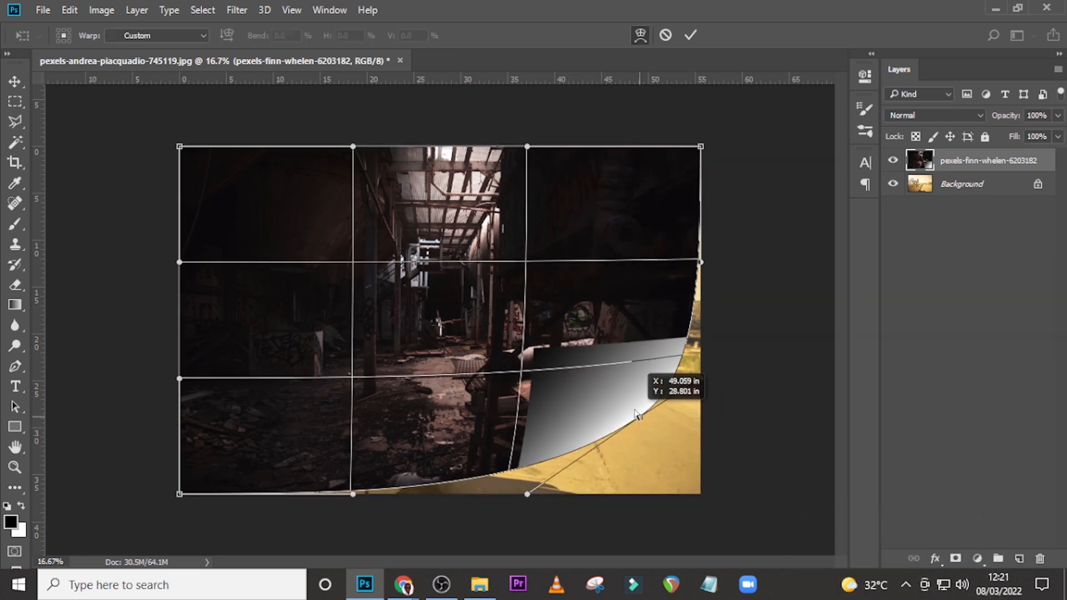
pyautogui.moveTo(636, 414); pyautogui.dragTo(568, 310)
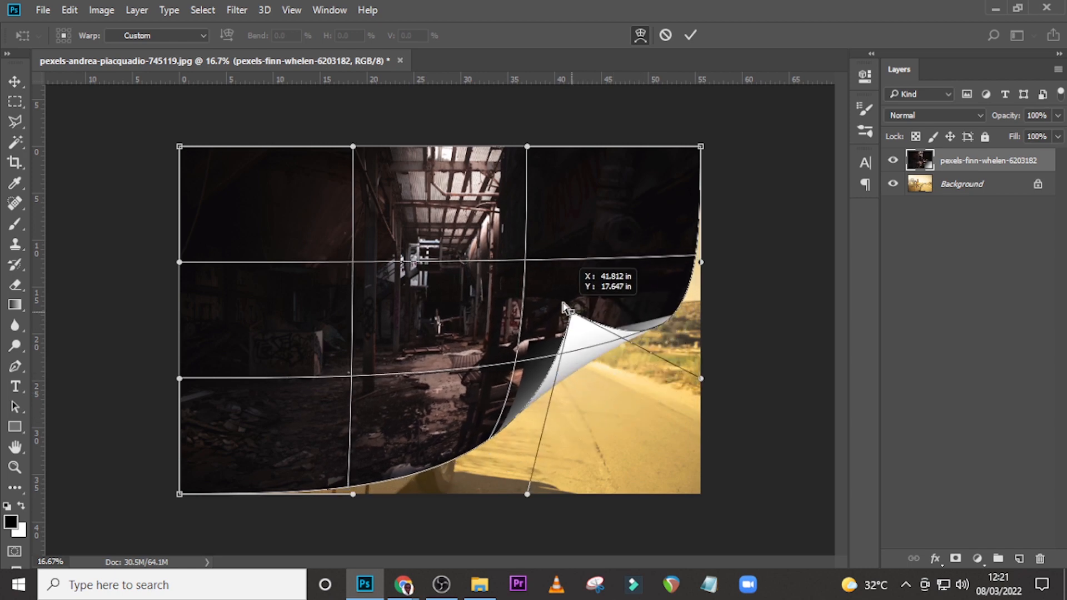
pyautogui.moveTo(568, 310); pyautogui.dragTo(557, 298)
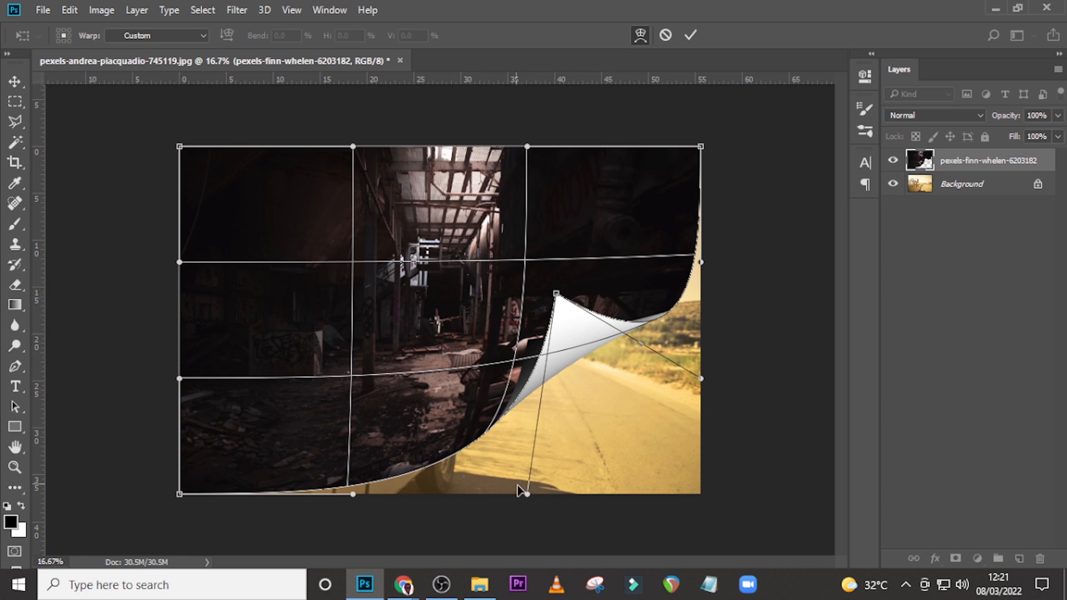
pyautogui.moveTo(521, 492); pyautogui.dragTo(541, 509)
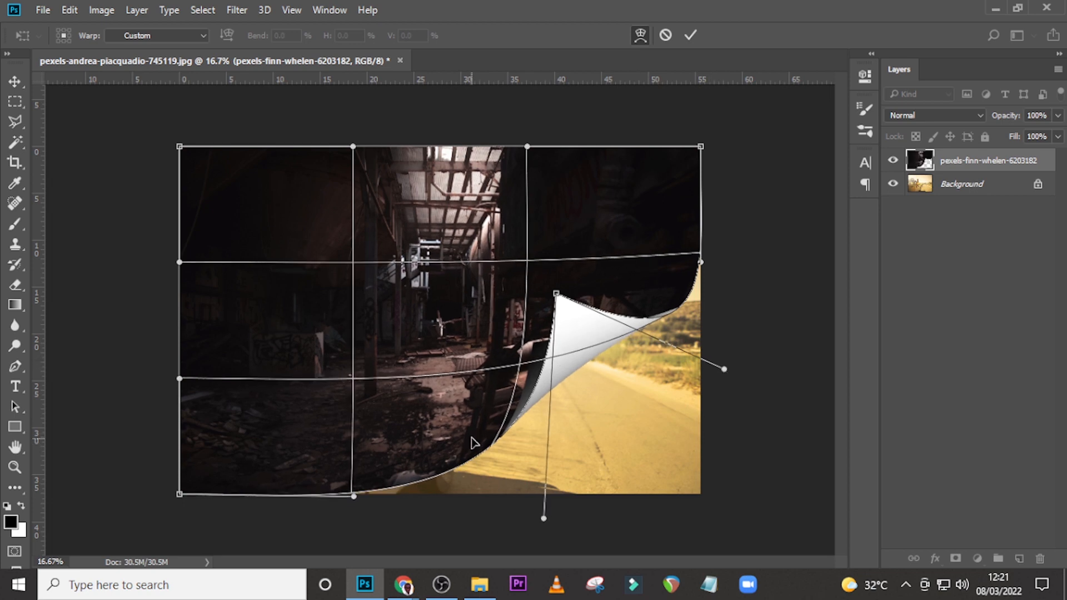
pyautogui.moveTo(724, 368); pyautogui.dragTo(735, 377)
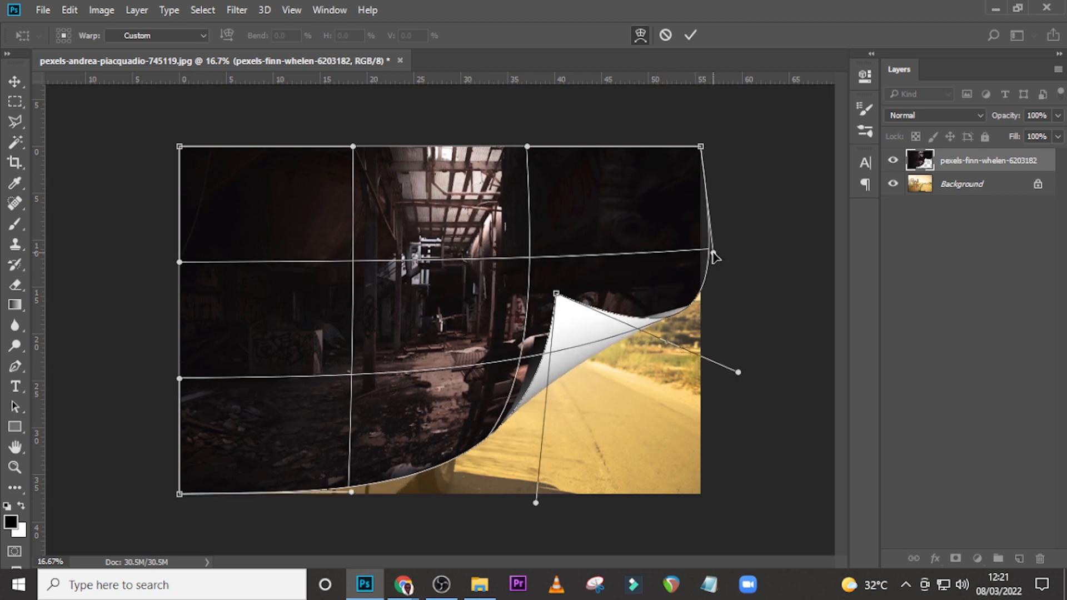
pyautogui.click(690, 35)
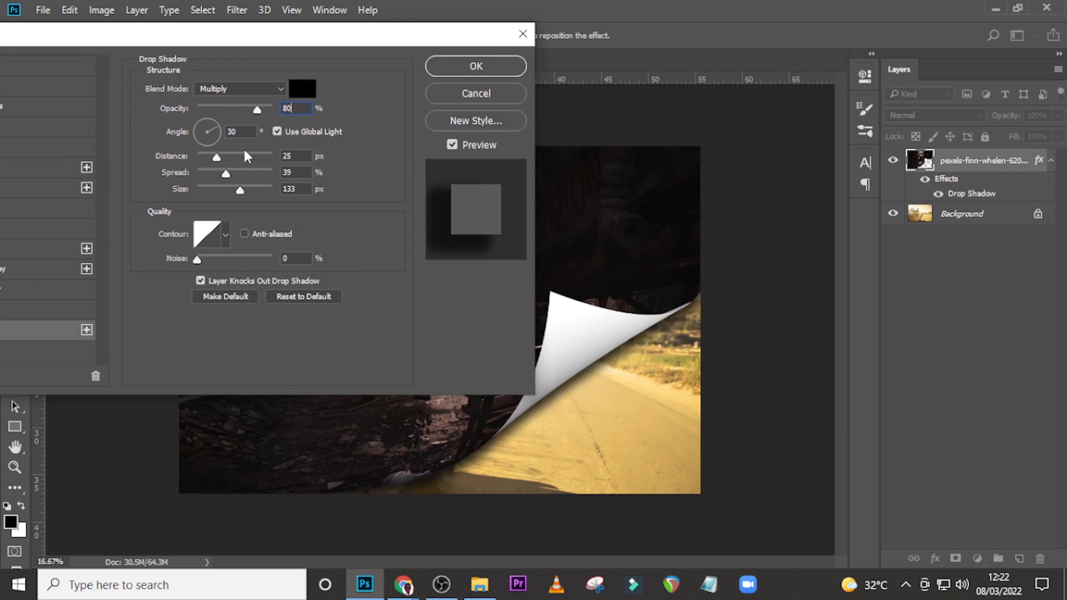
# Set the drop shadow angle to 145°, size to 98 px and spread to 20%
pyautogui.click(240, 131)
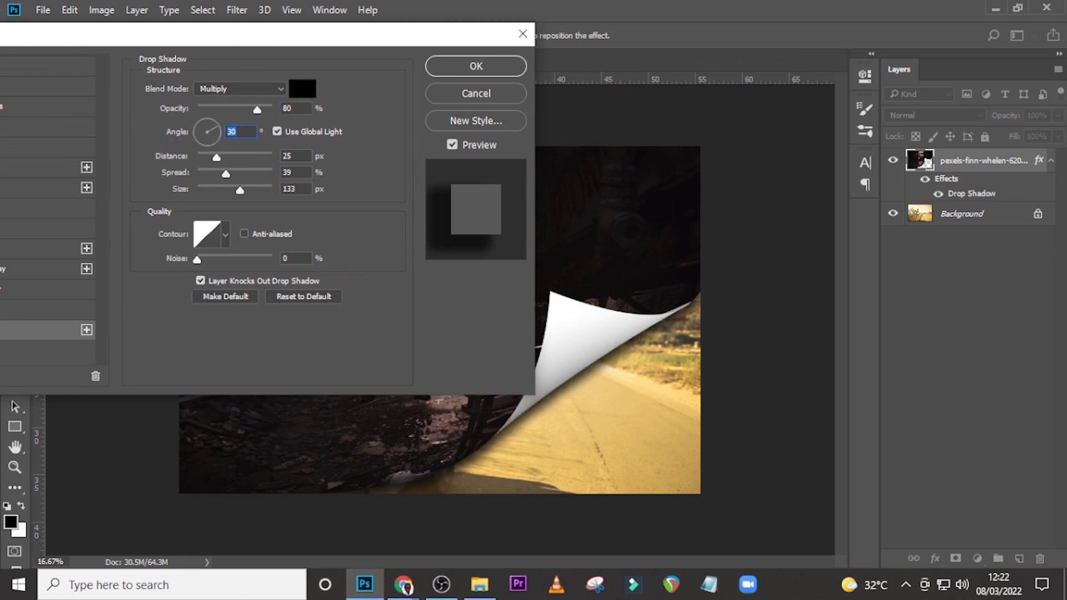
pyautogui.write('145')
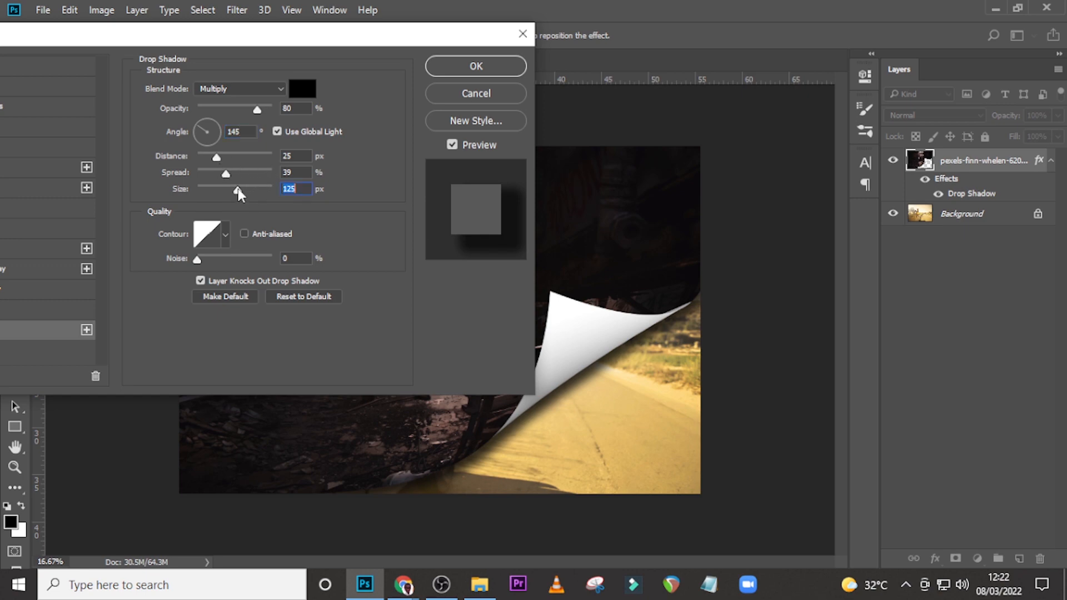
pyautogui.moveTo(225, 173); pyautogui.dragTo(215, 174)
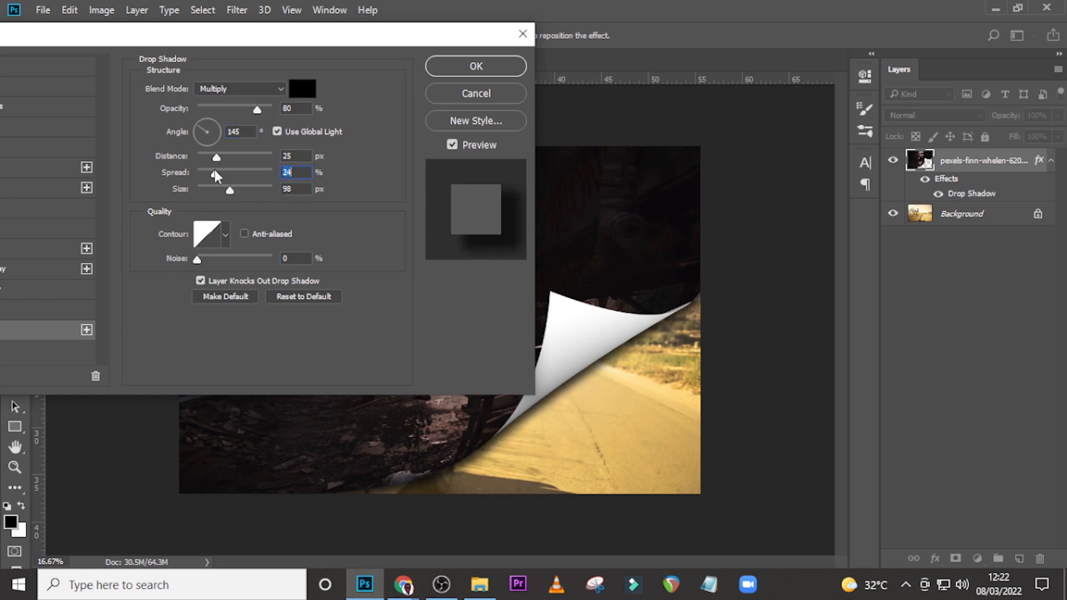
pyautogui.moveTo(218, 175); pyautogui.dragTo(213, 176)
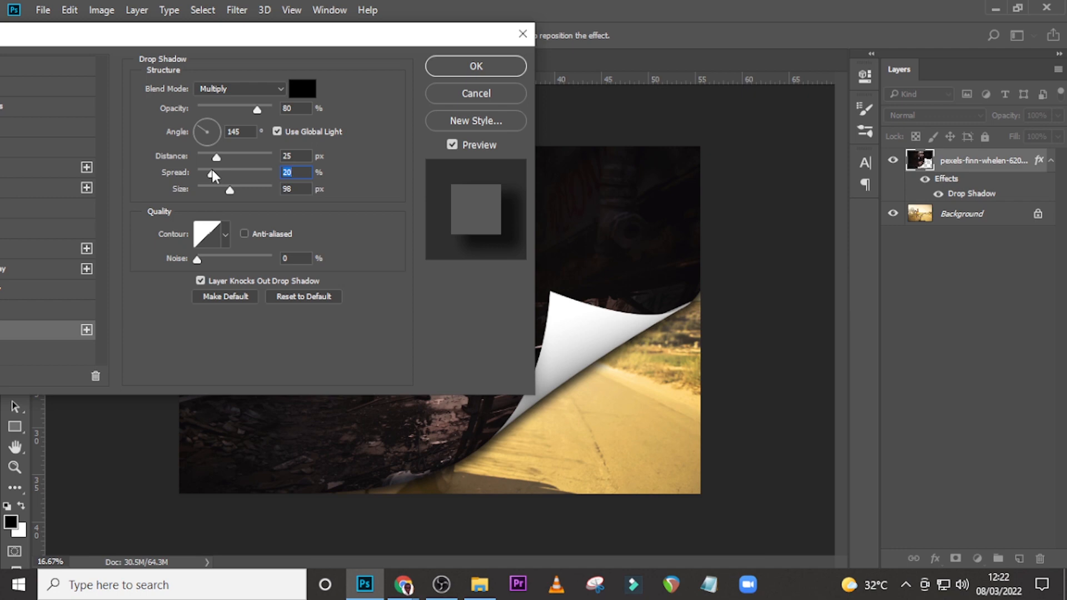
pyautogui.moveTo(247, 181)
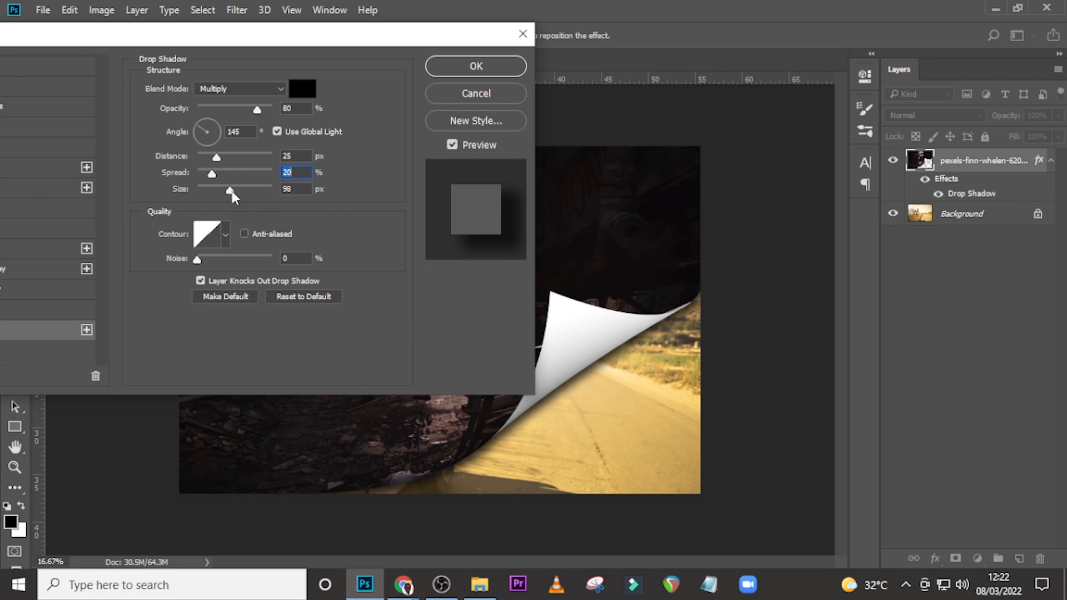
pyautogui.moveTo(454, 99)
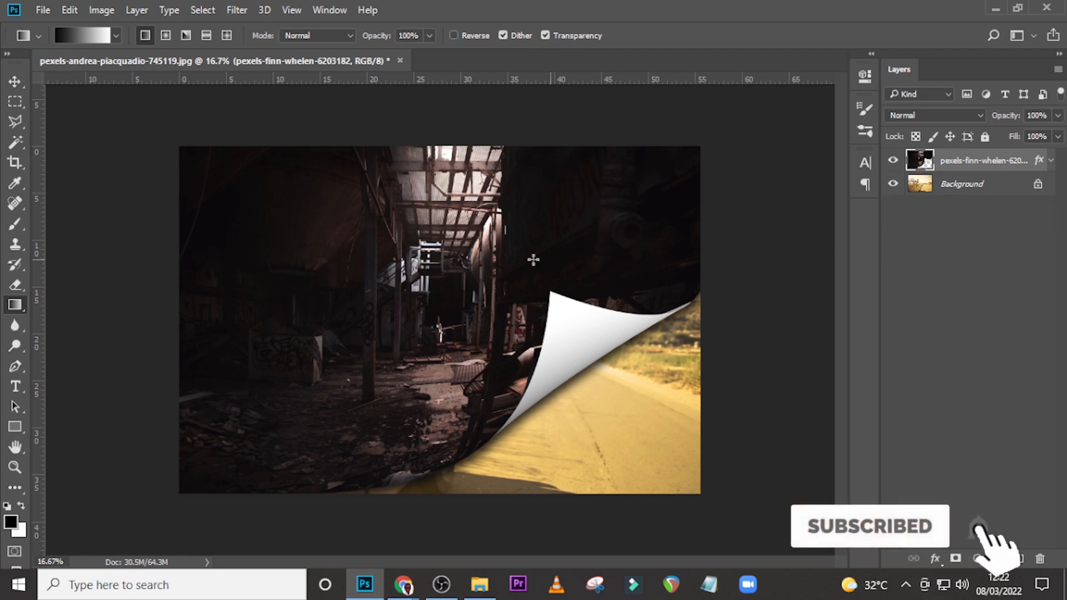
pyautogui.moveTo(575, 347)
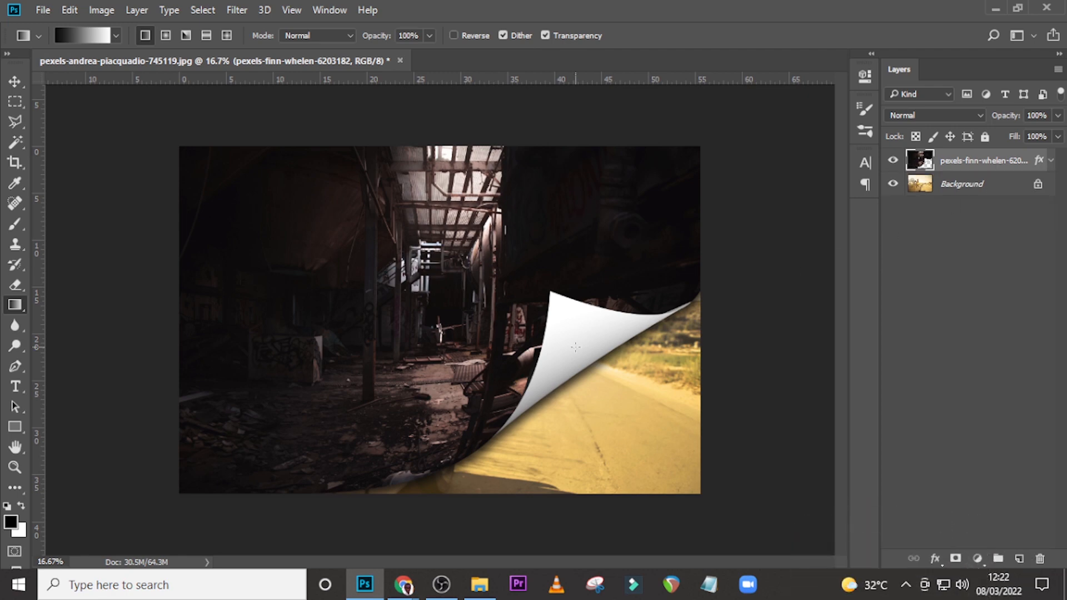